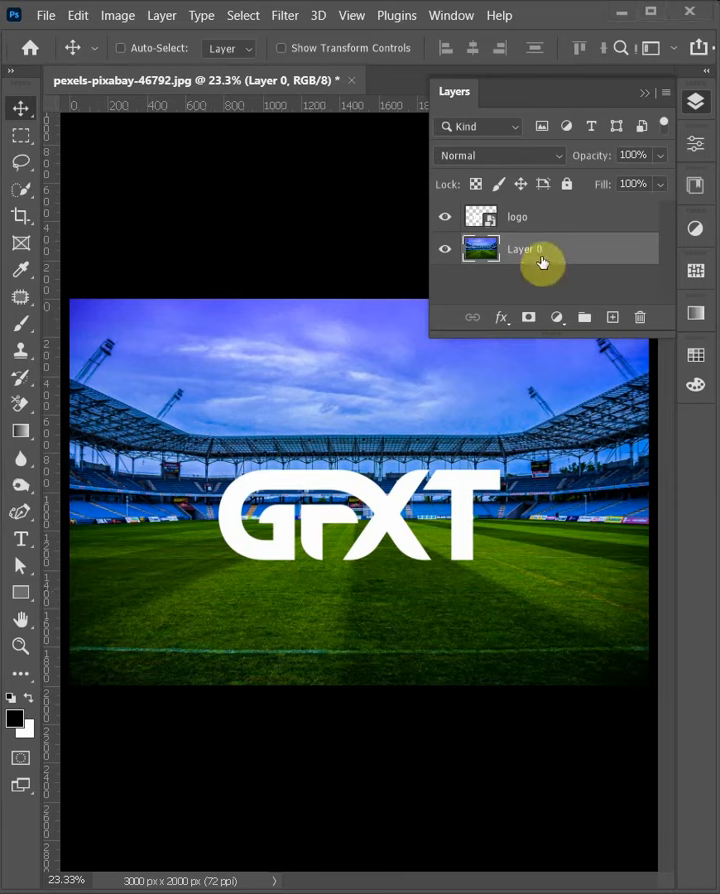
Add a Hue/Saturation adjustment layer with Saturation lowered to -22.
click(559, 316)
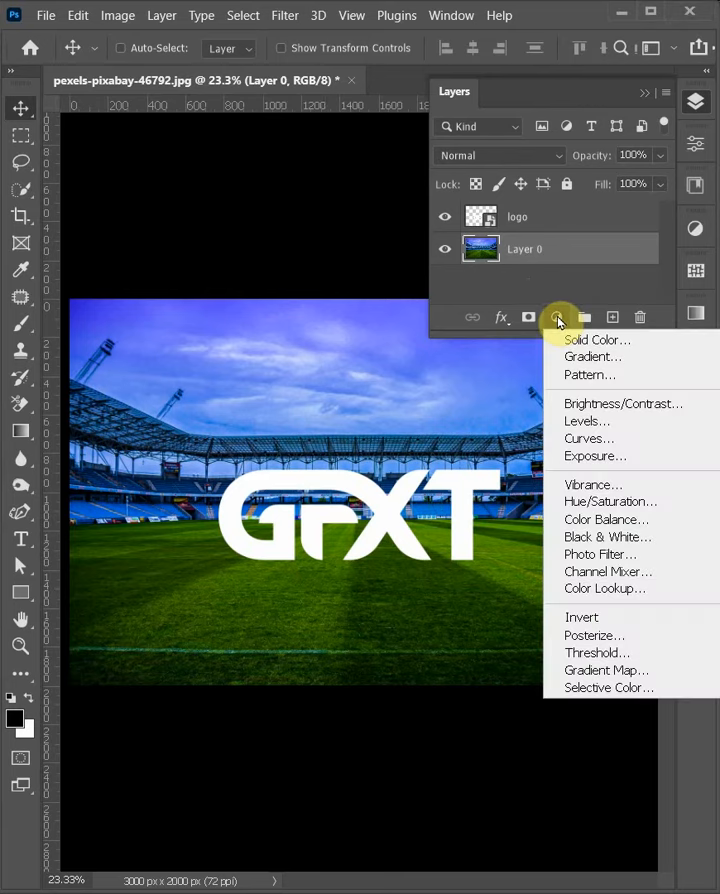
mouse_move(610, 501)
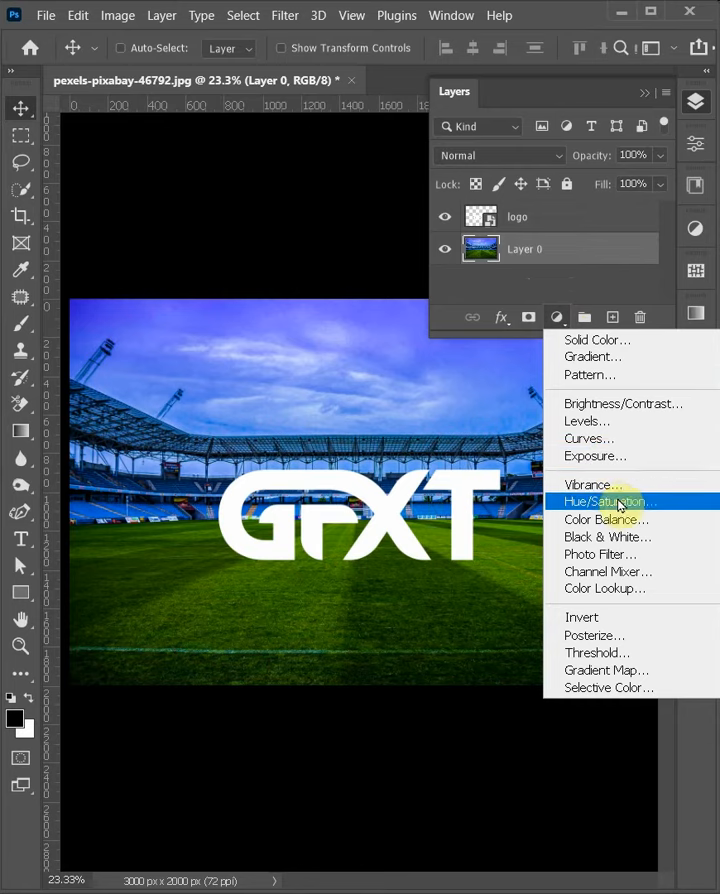
click(609, 501)
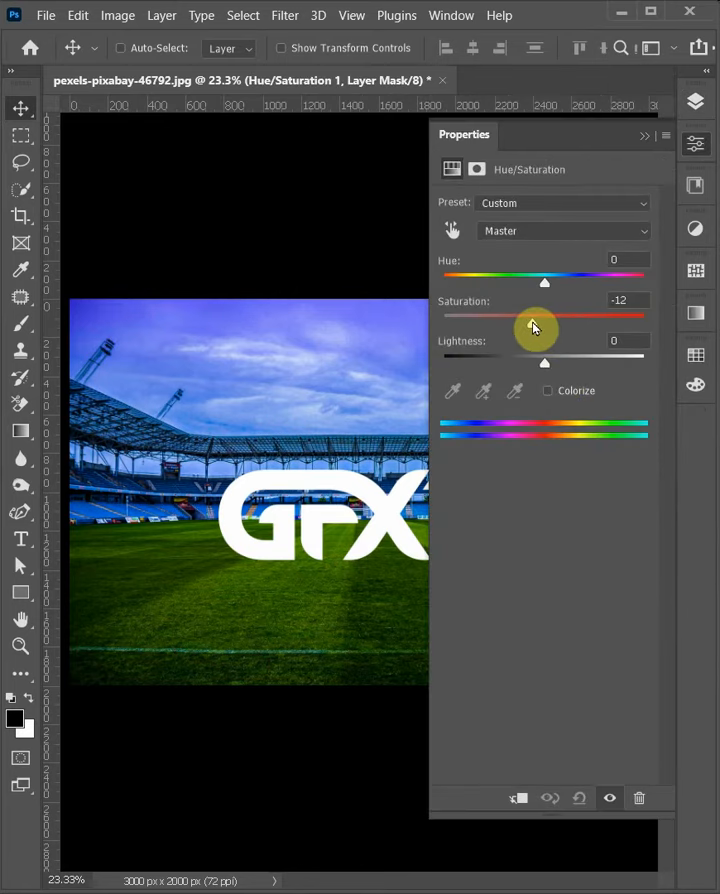
drag(535, 328, 521, 322)
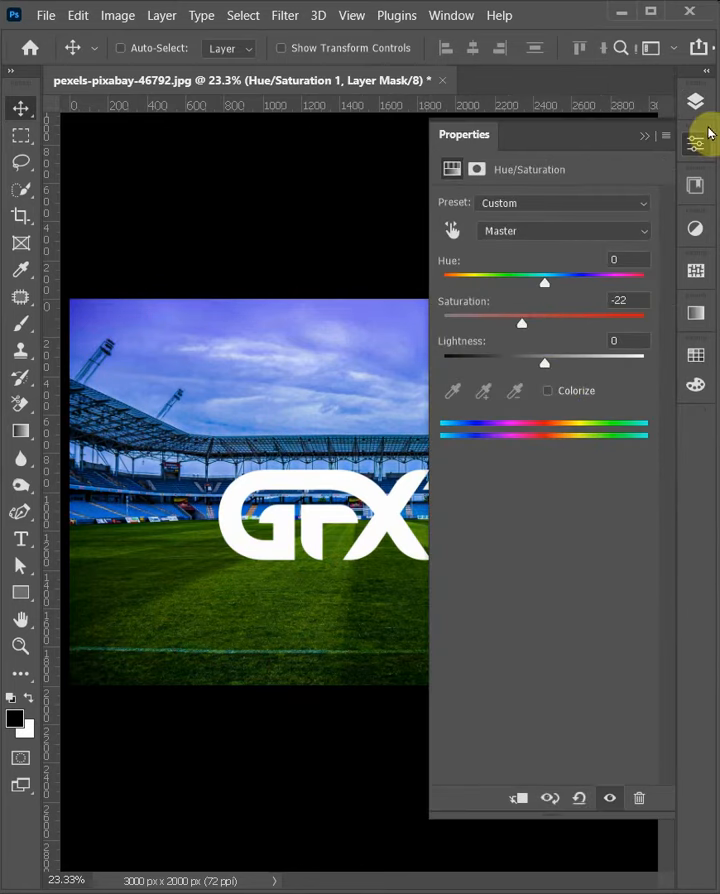
Add a Curves adjustment layer above the photo and set a point.
click(556, 316)
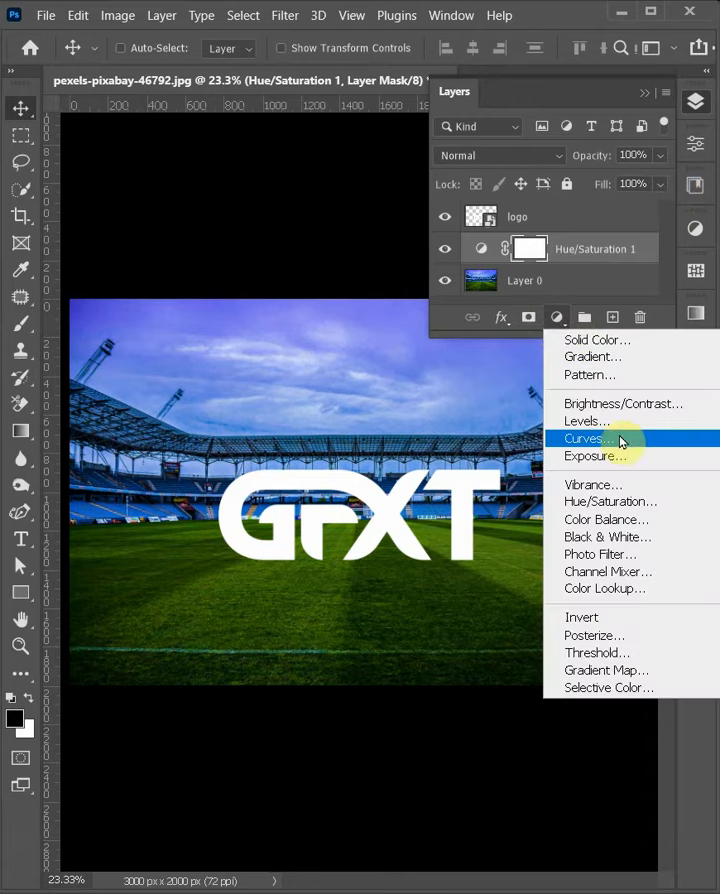
click(591, 438)
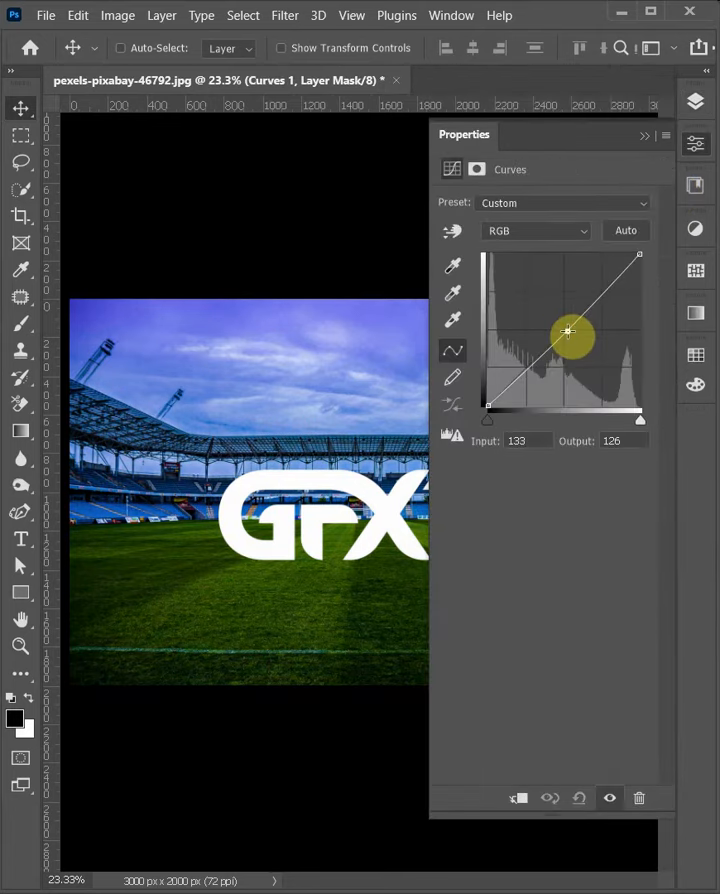
click(695, 105)
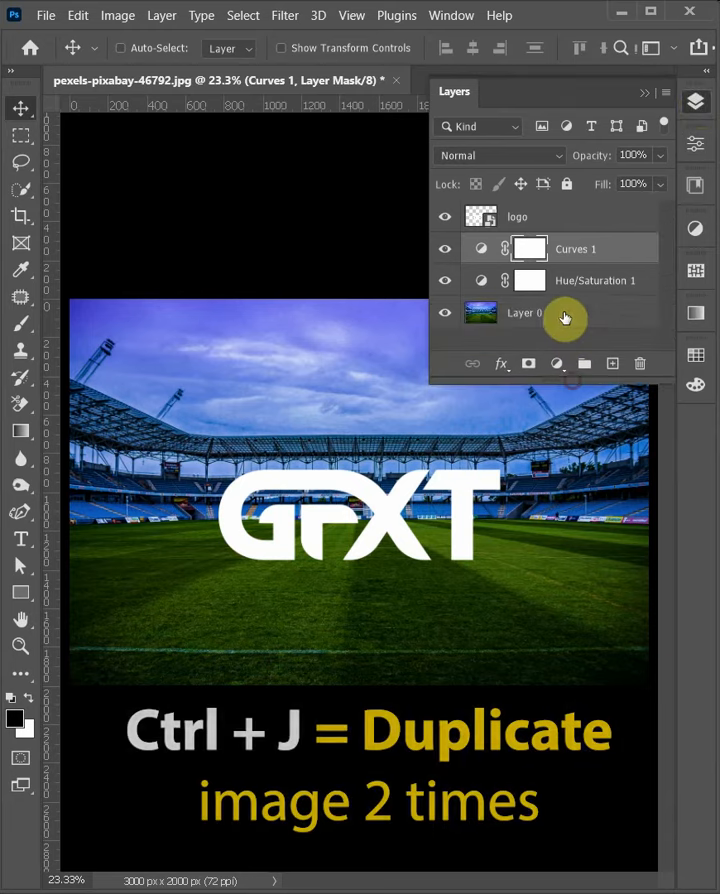
Duplicate the stadium photo layer twice and duplicate the GFXT logo layer.
key(ctrl+j)
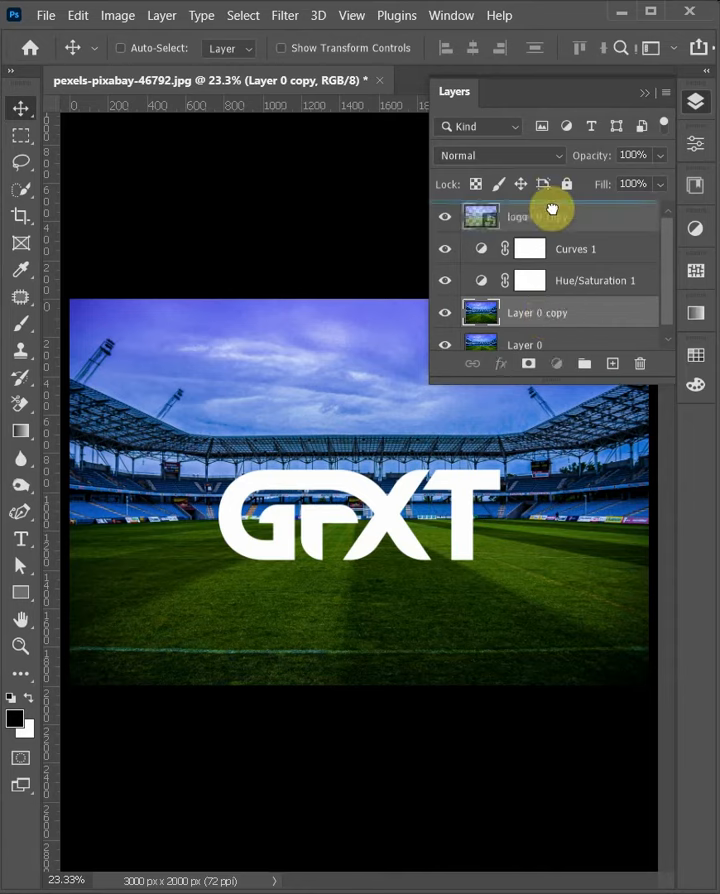
key(ctrl+j)
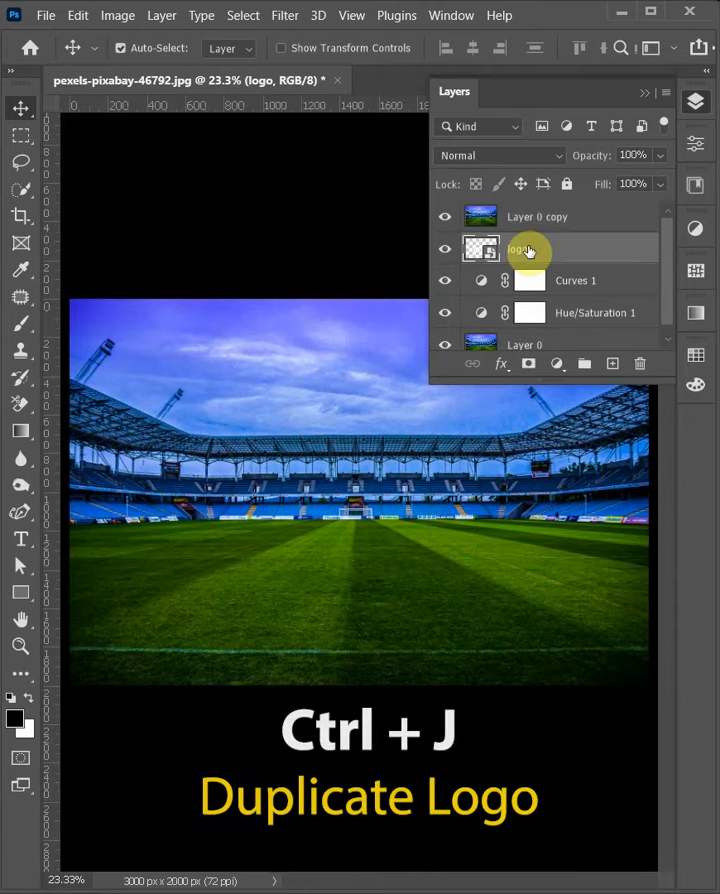
key(ctrl+j)
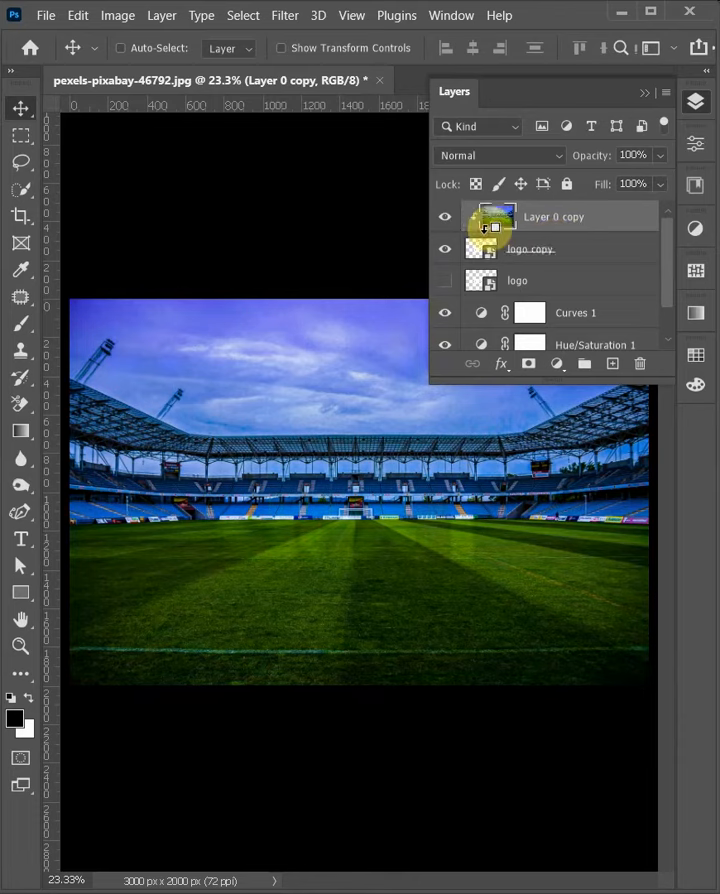
Clip the photo copy into the logo copy in Linear Light and open the logo copy's layer style.
click(498, 155)
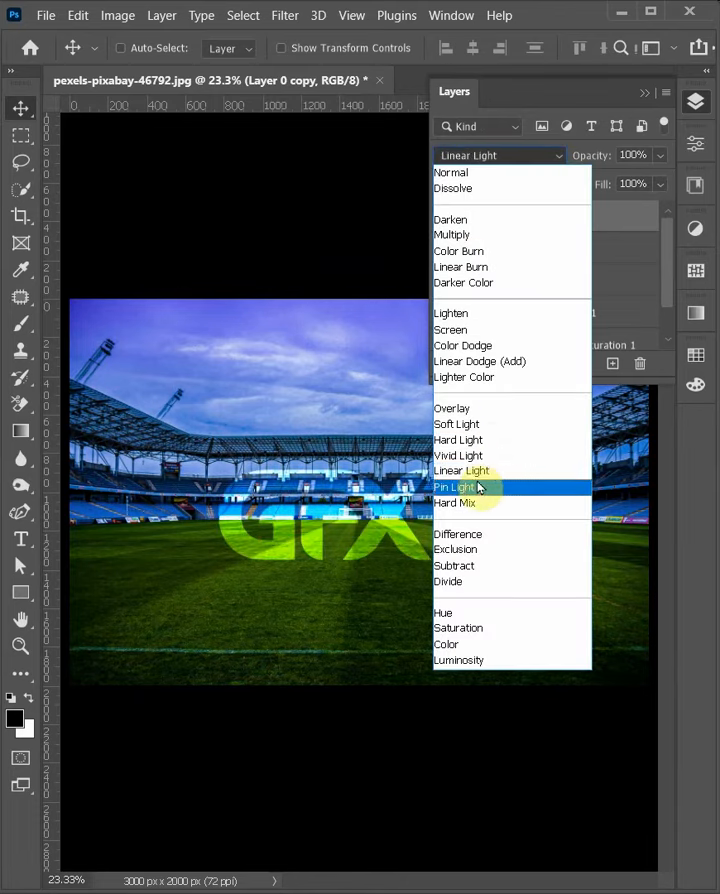
click(463, 470)
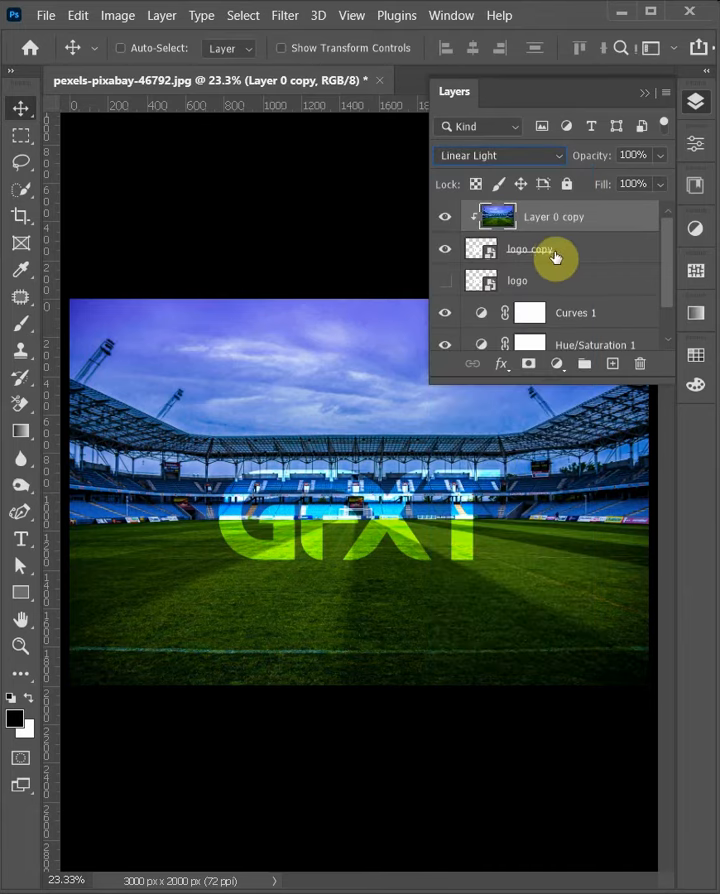
click(531, 248)
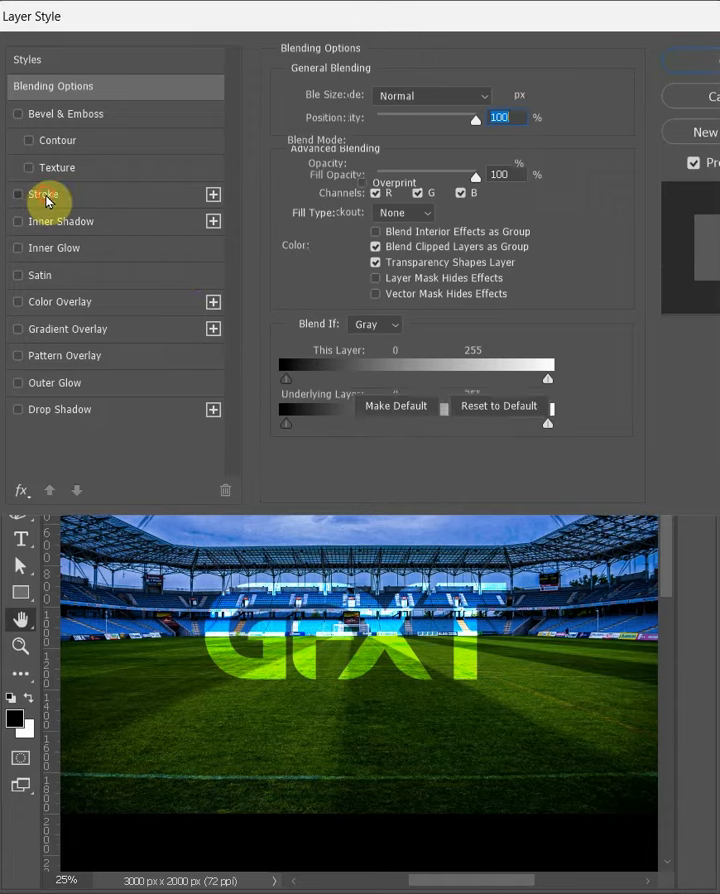
Add a white Stroke and a white Screen Outer Glow of 84 px to the logo copy.
click(44, 194)
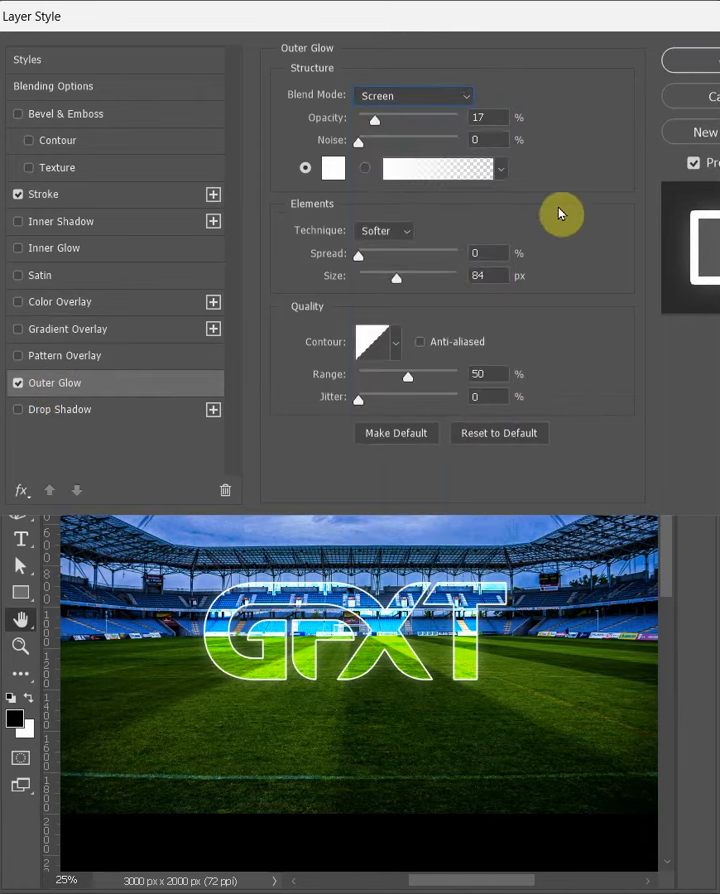
click(700, 90)
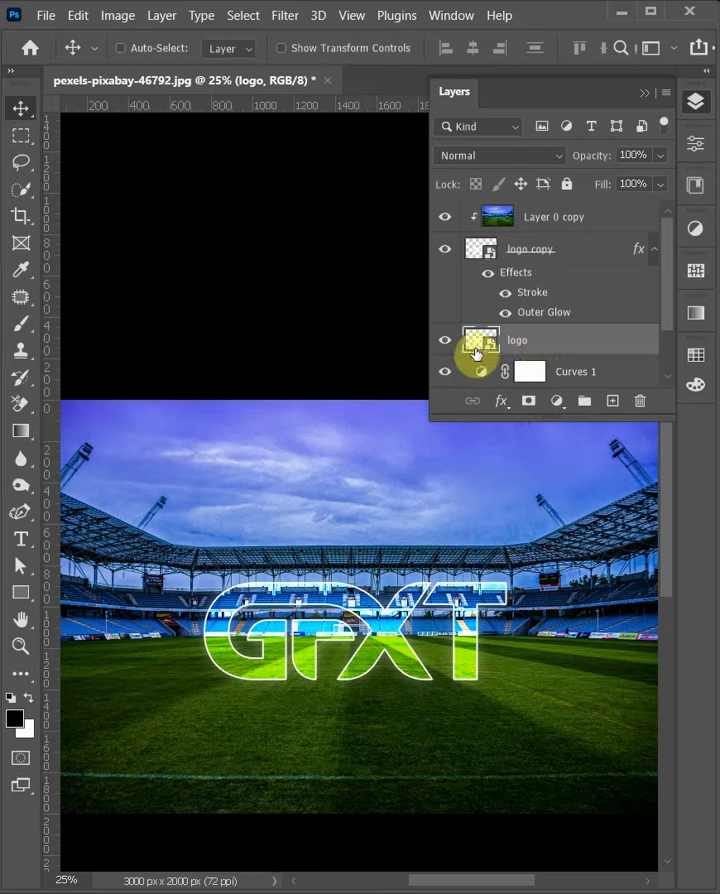
Flip the original logo vertically below the glowing logo and skew its base outward.
right_click(480, 354)
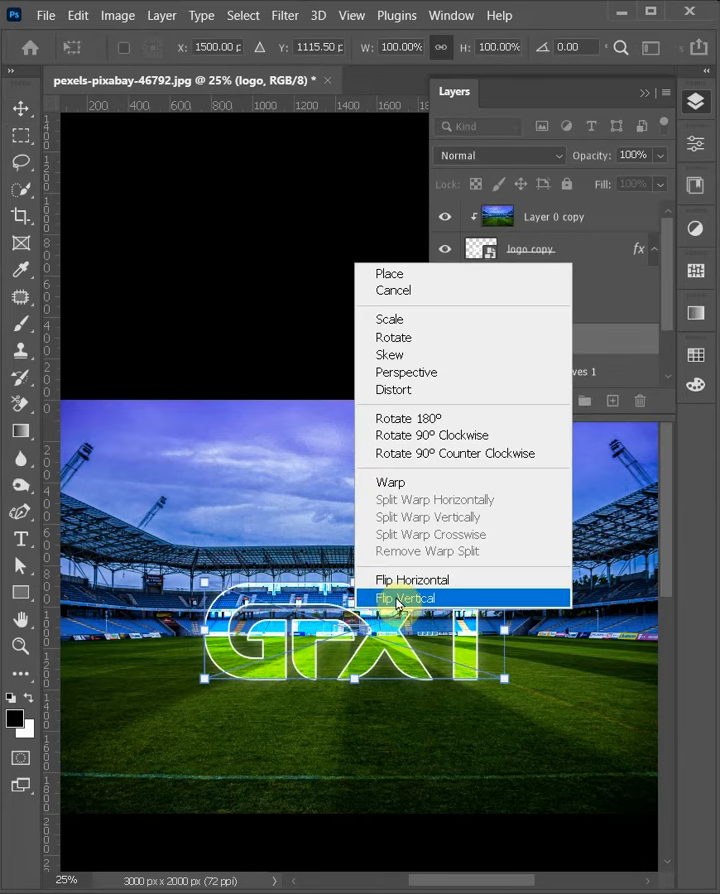
click(406, 597)
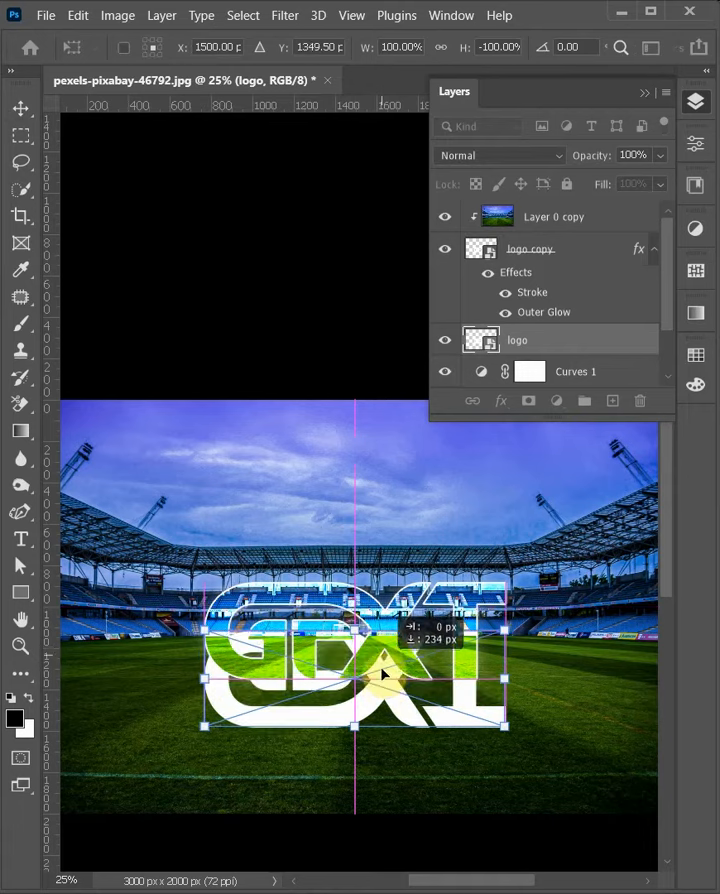
right_click(388, 720)
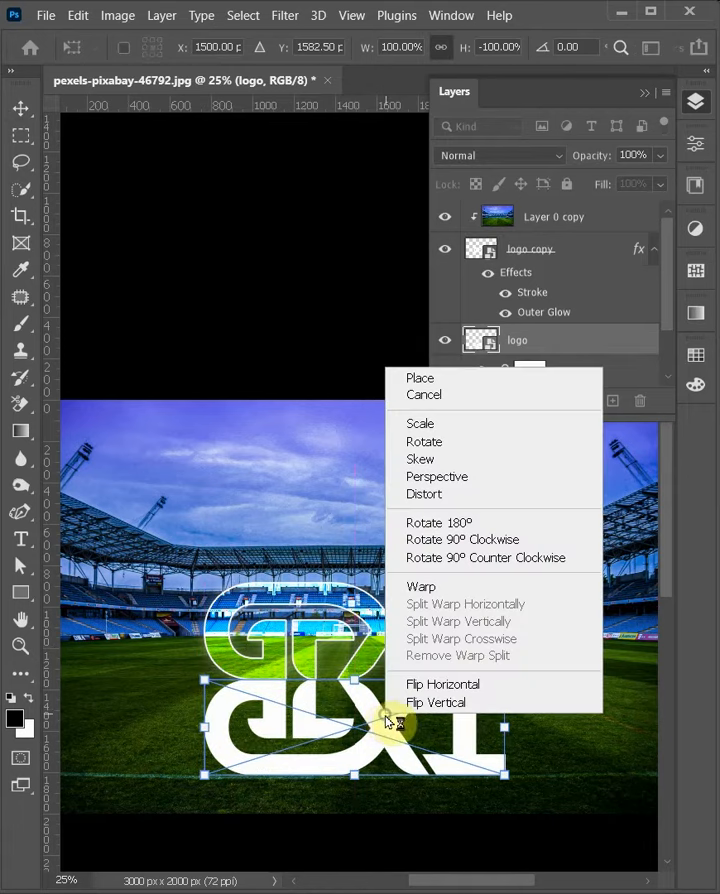
click(442, 683)
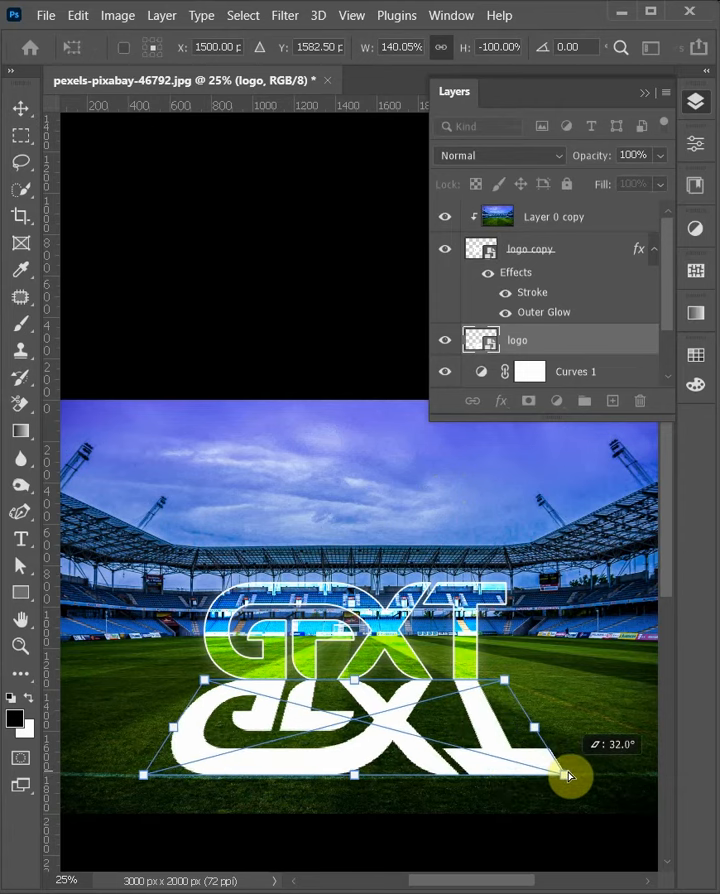
drag(570, 776, 615, 760)
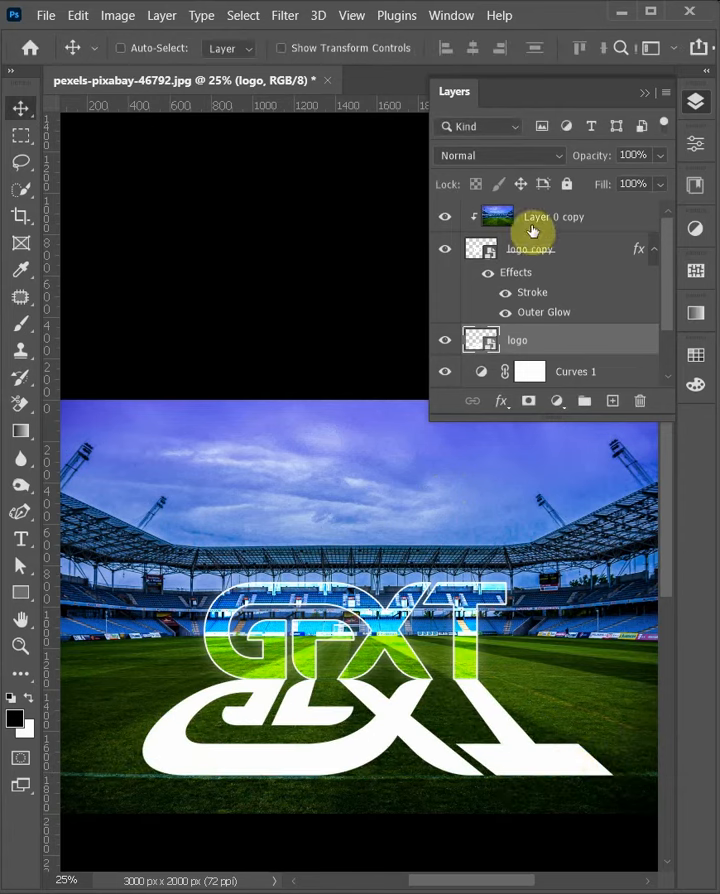
Set the flipped logo layer to Overlay blend mode at 85% opacity.
click(498, 155)
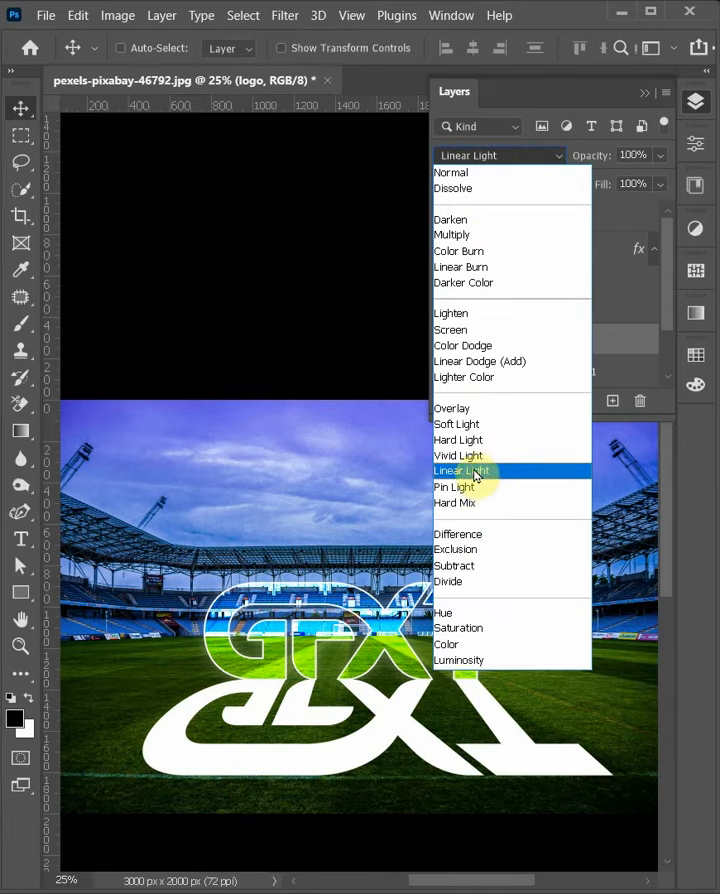
click(451, 408)
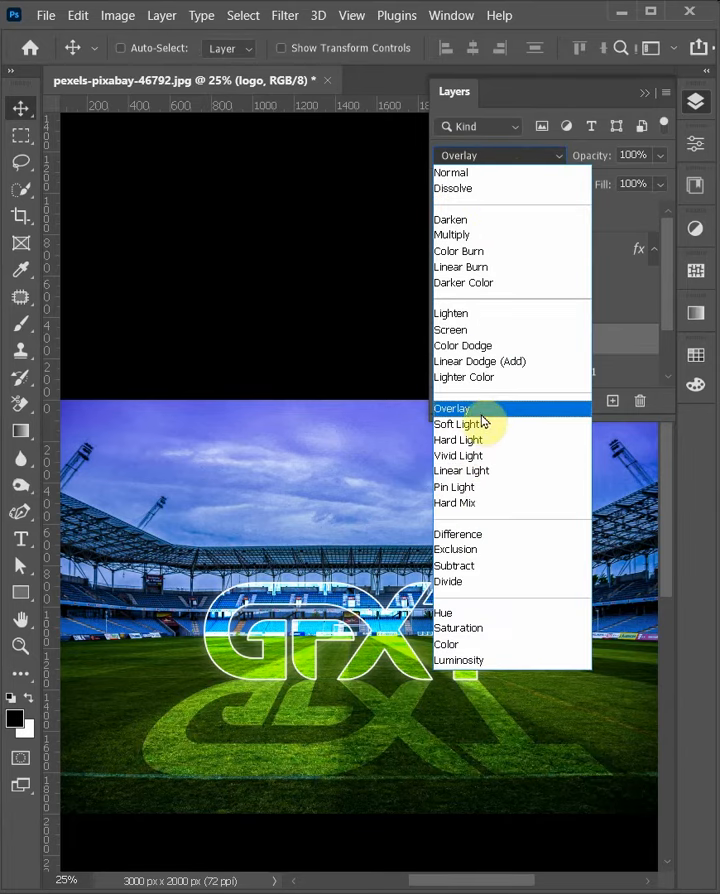
click(451, 408)
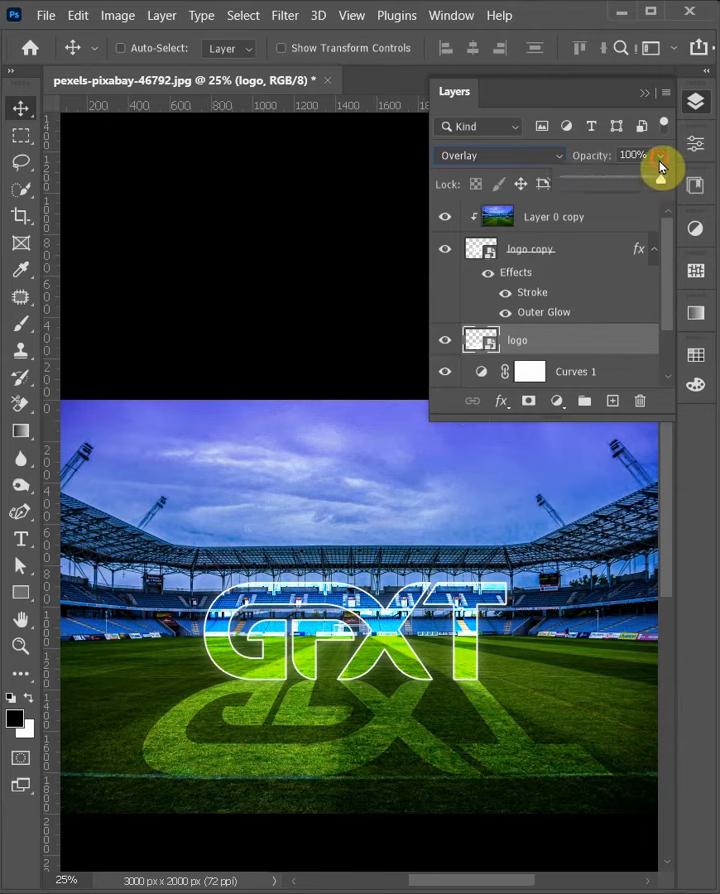
click(243, 15)
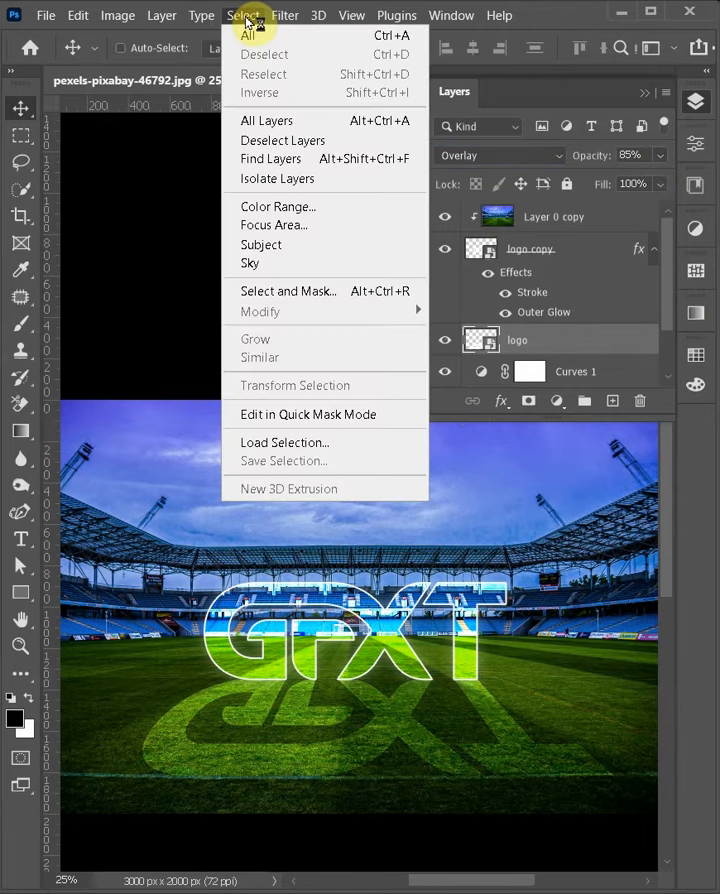
Apply an edge-softening smart filter to the shadow logo, reposition it, and zoom out.
click(285, 15)
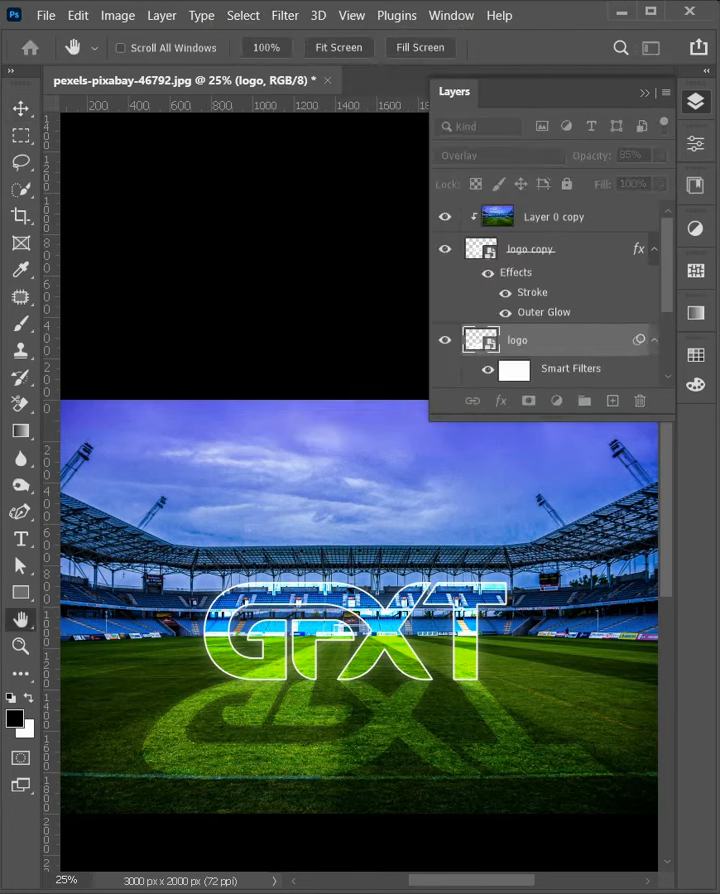
click(20, 108)
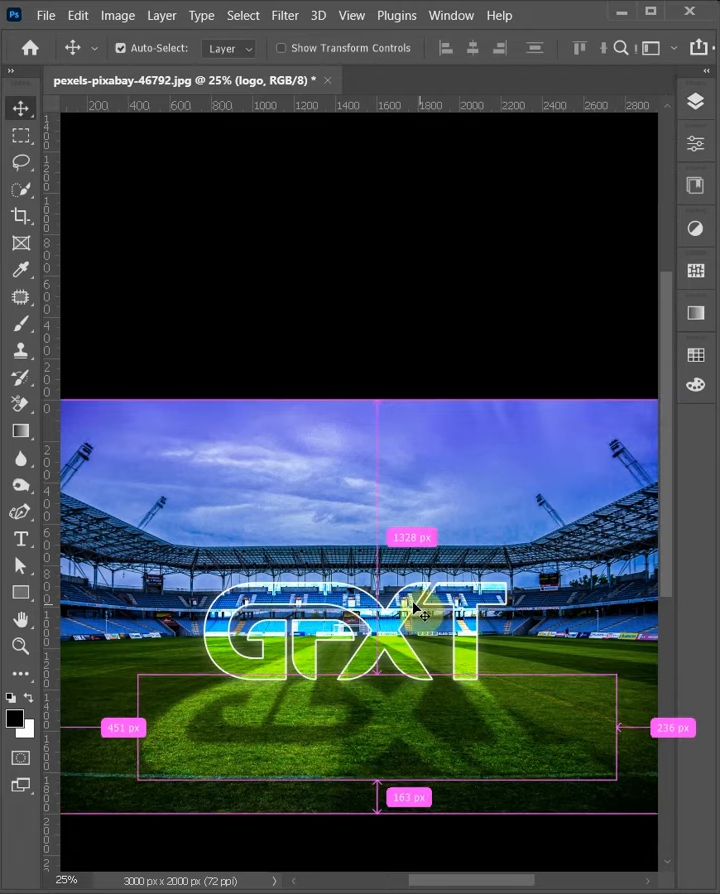
click(20, 645)
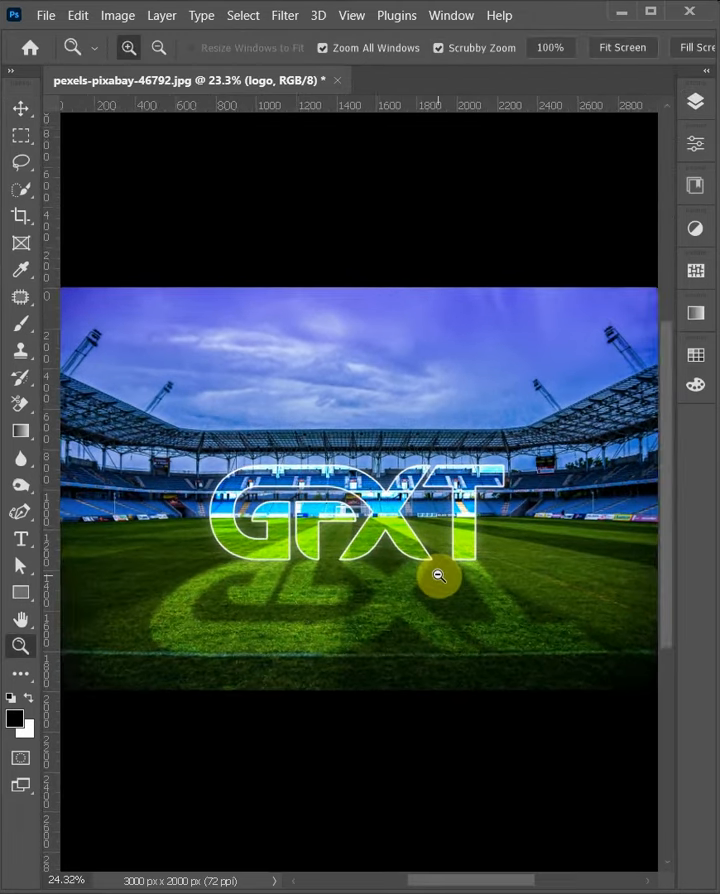